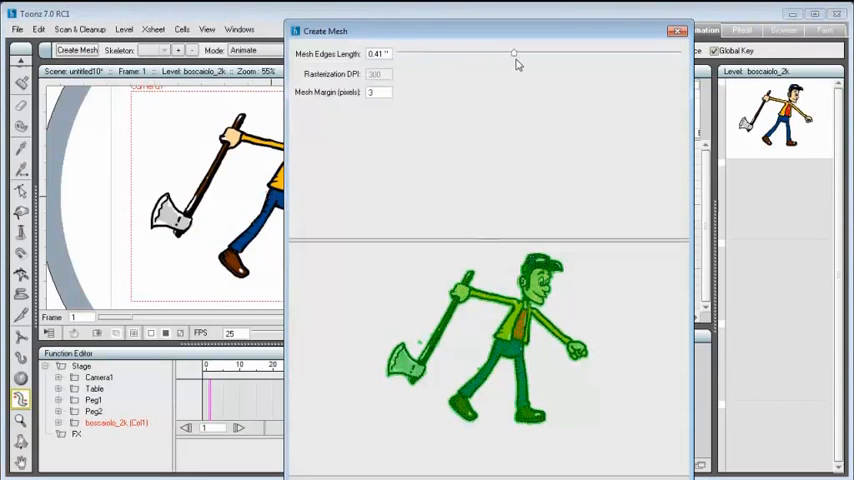
Shorten the Mesh Edges Length for the lumberjack's mesh in the Create Mesh dialog
left_click_drag(513, 53, 434, 53)
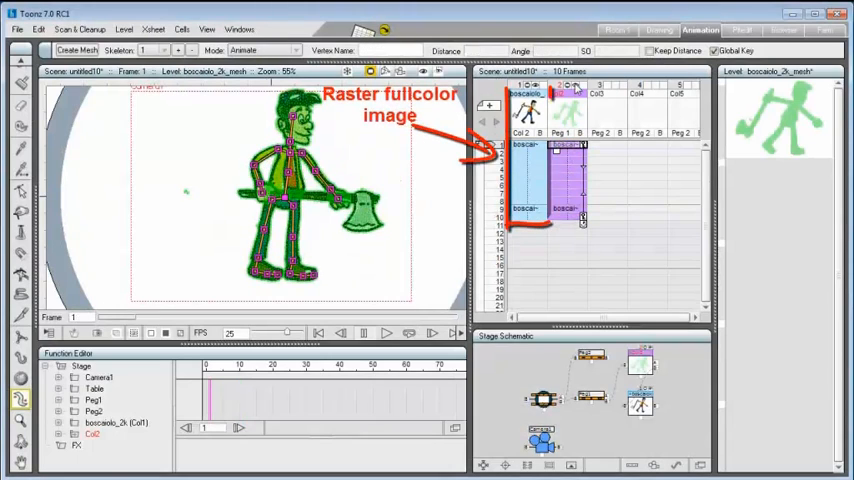
Load the cloak_1 scene with the standing man and red cloak drawing
left_click(386, 333)
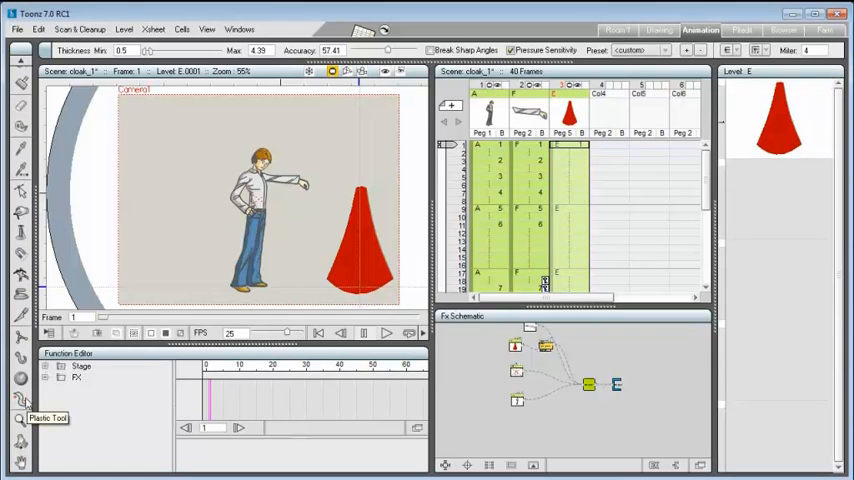
Generate a mesh level for the red cloak with the Plastic tool's Create Mesh
left_click(14, 397)
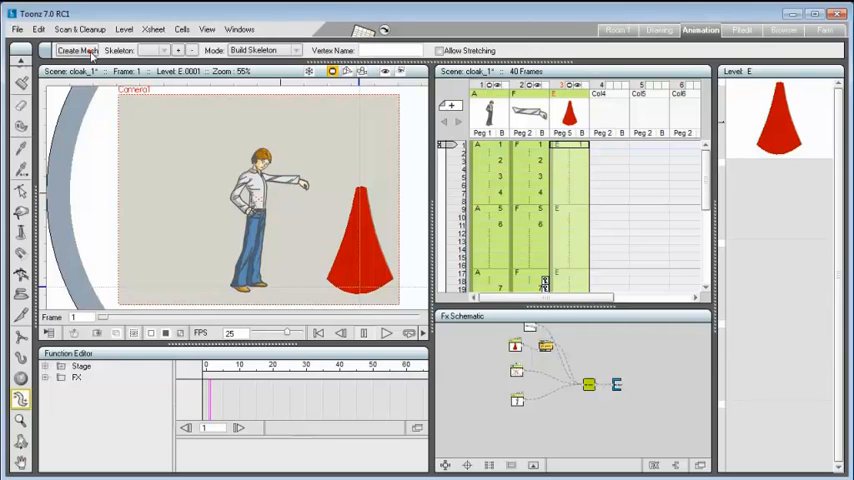
left_click(78, 49)
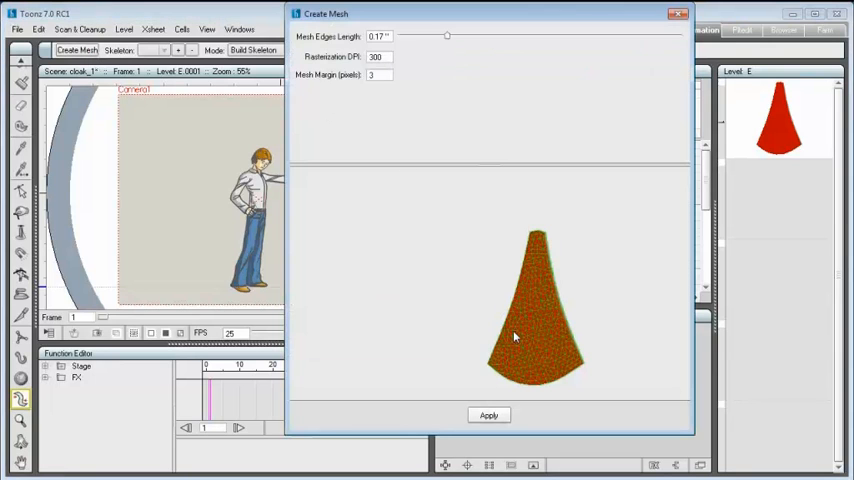
left_click(488, 414)
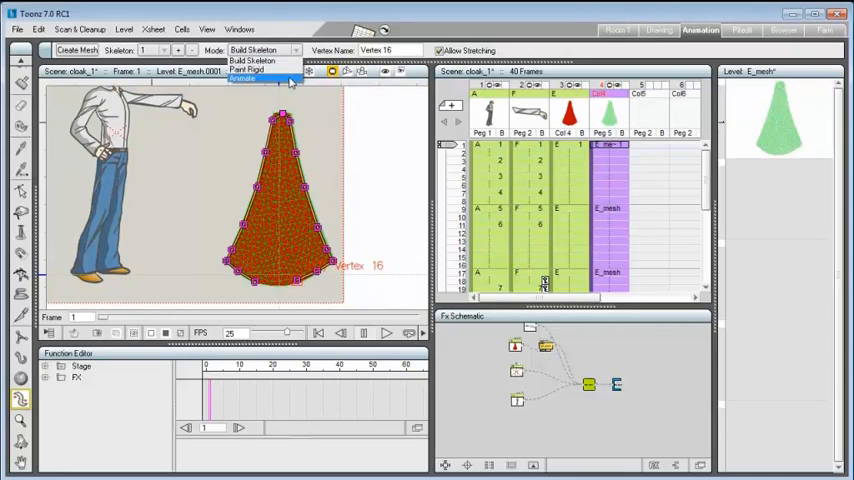
In Animate mode, bend the cloak by moving a skeleton vertex so it hangs from the hand
left_click(255, 74)
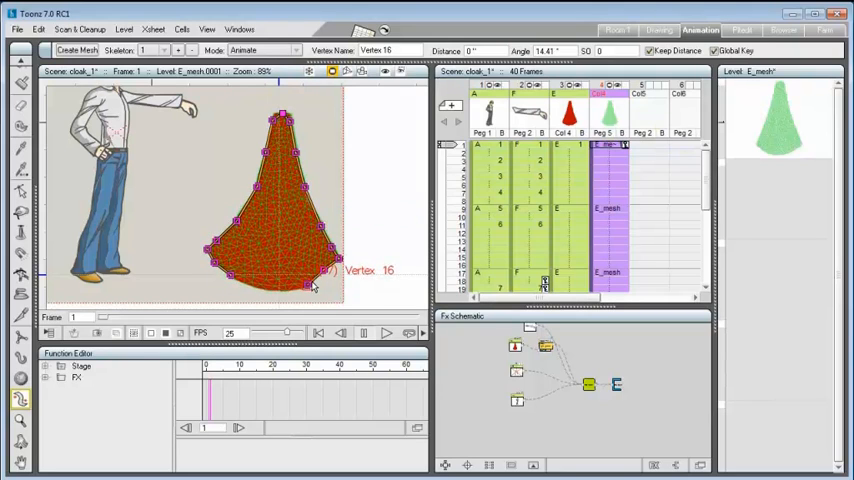
left_click_drag(313, 288, 300, 283)
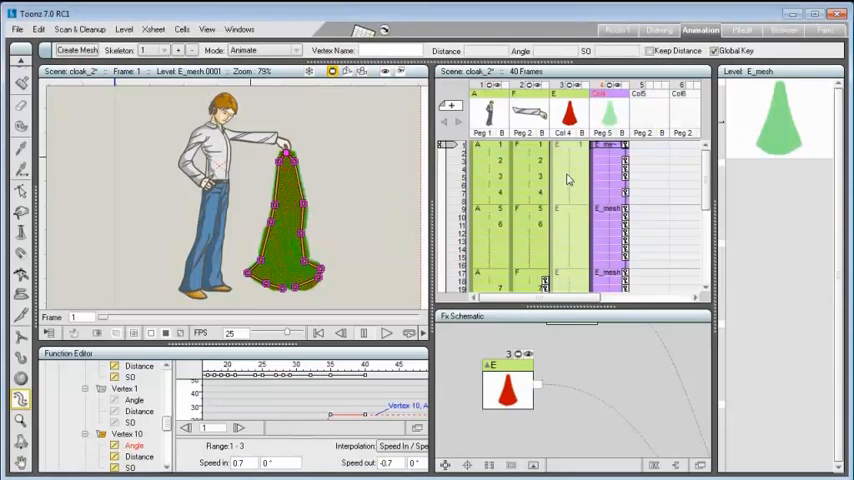
Add a Backlit FX to the cloak from the viewer's Insert FX menu
right_click(295, 235)
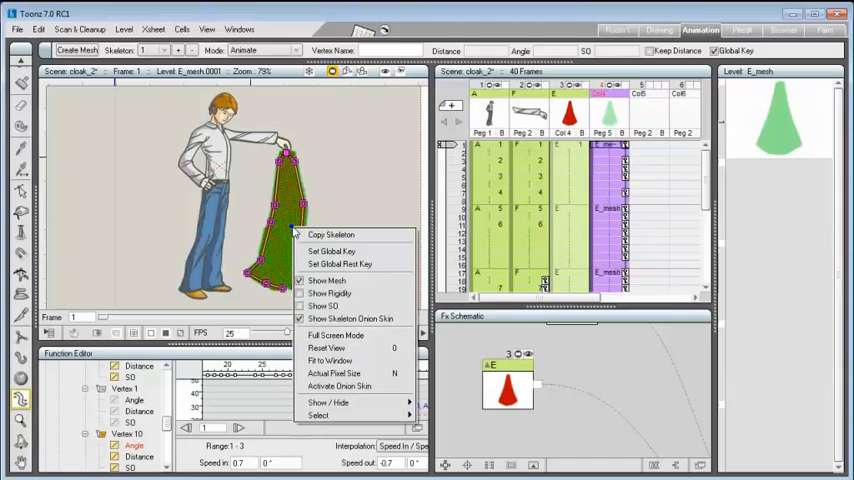
mouse_move(327, 280)
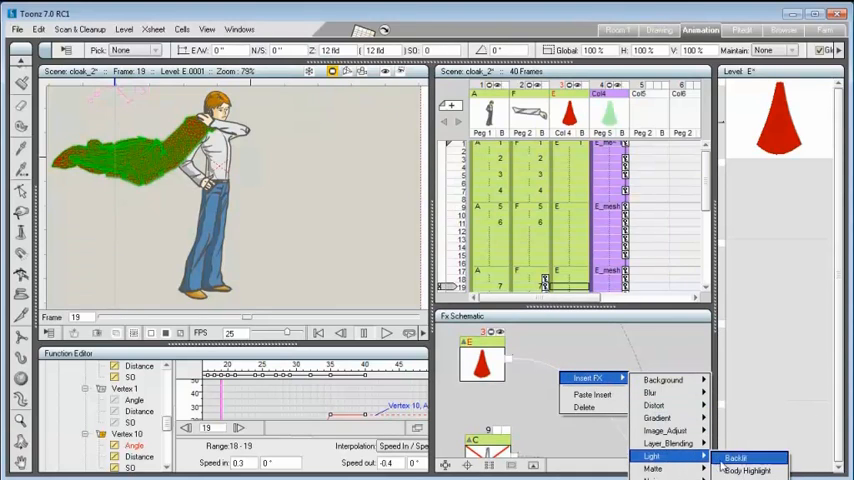
left_click(756, 462)
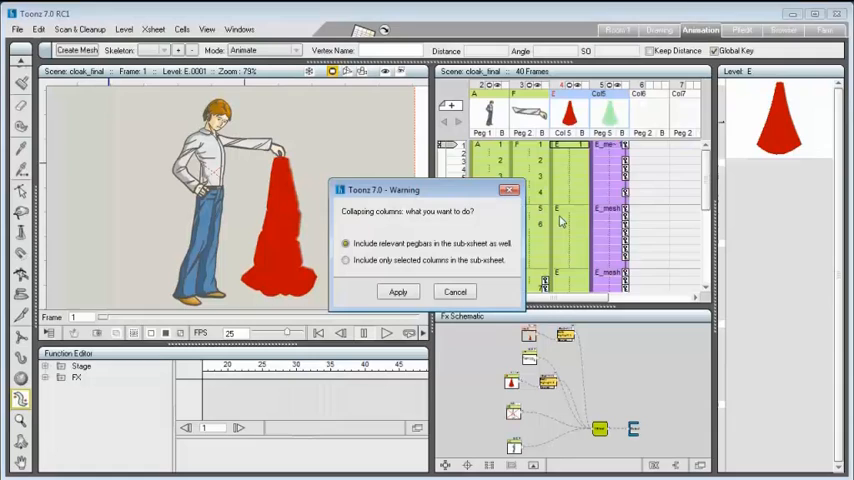
Confirm collapsing the cloak columns into a sub-xsheet and load the raimondo_speech1 scene
left_click(398, 291)
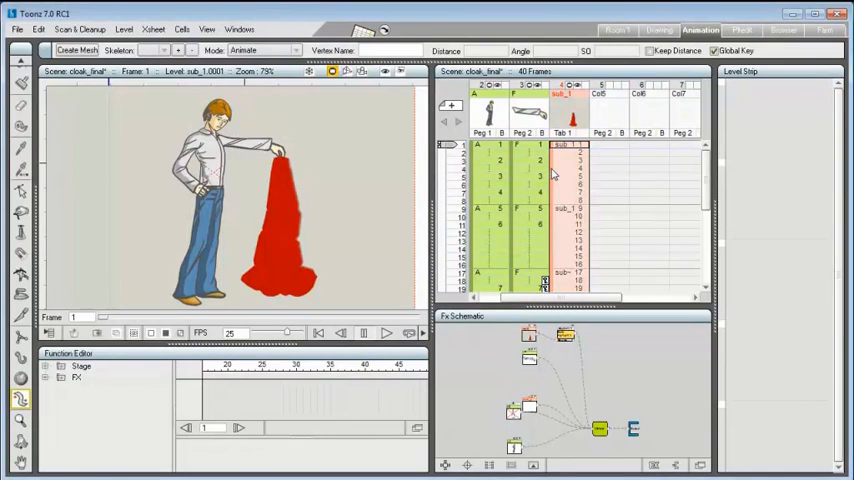
left_click(512, 145)
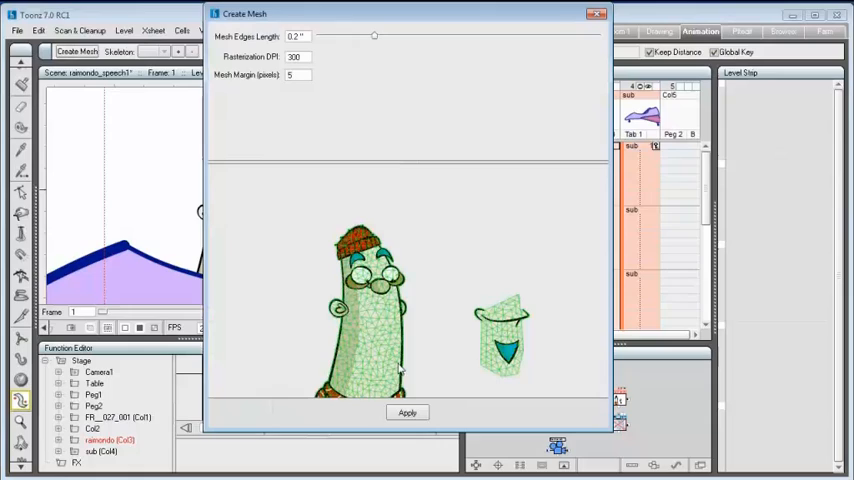
Apply Create Mesh with Edges Length 0.2 and Margin 5 for raimondo and his cup
left_click(406, 412)
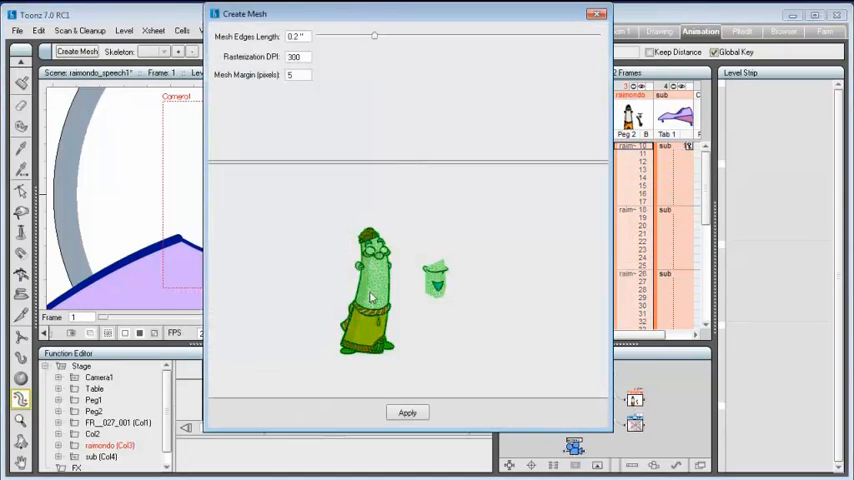
left_click(407, 412)
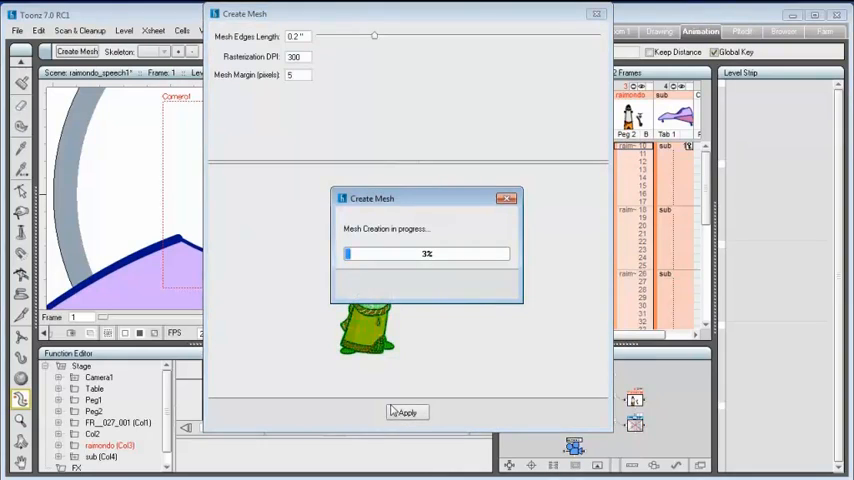
left_click(406, 412)
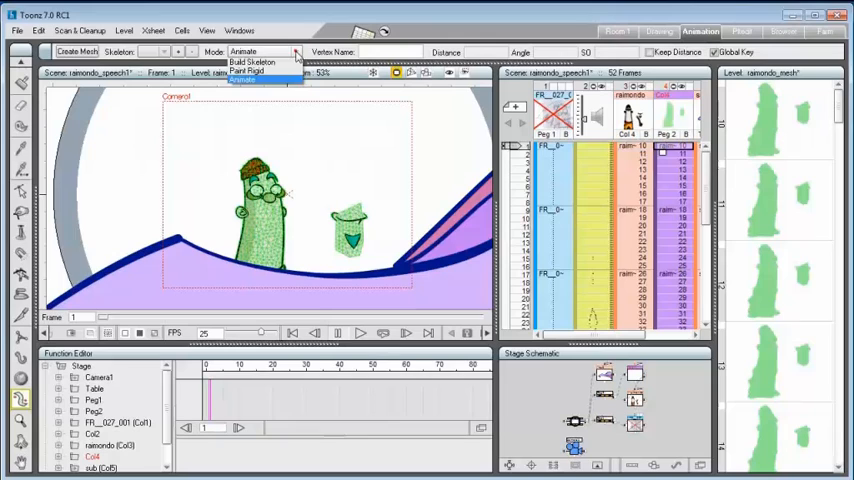
Show the Plastic tool Mode choices over the meshed lips in the mouth scene
left_click(245, 62)
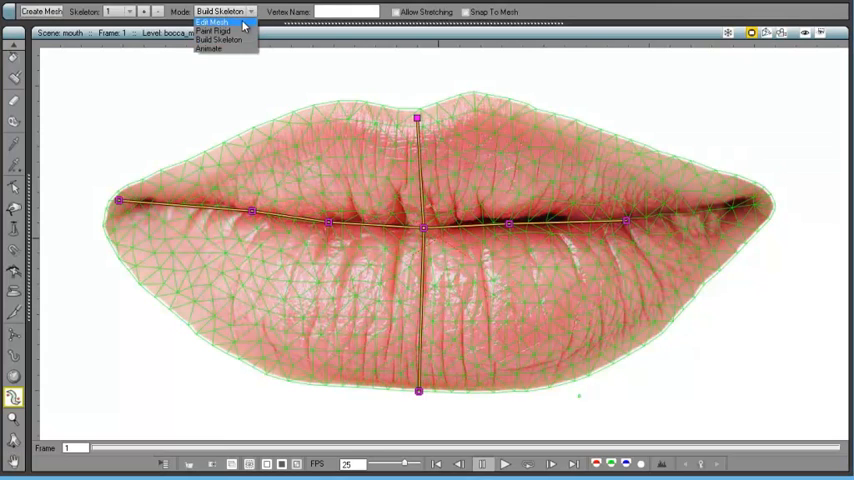
In Edit Mesh mode, split the mesh edges along the seam between upper and lower lip
left_click(212, 18)
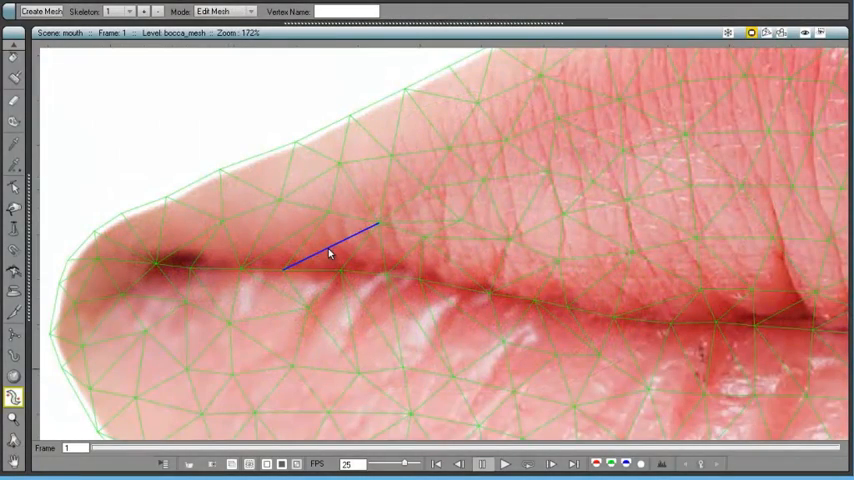
right_click(330, 255)
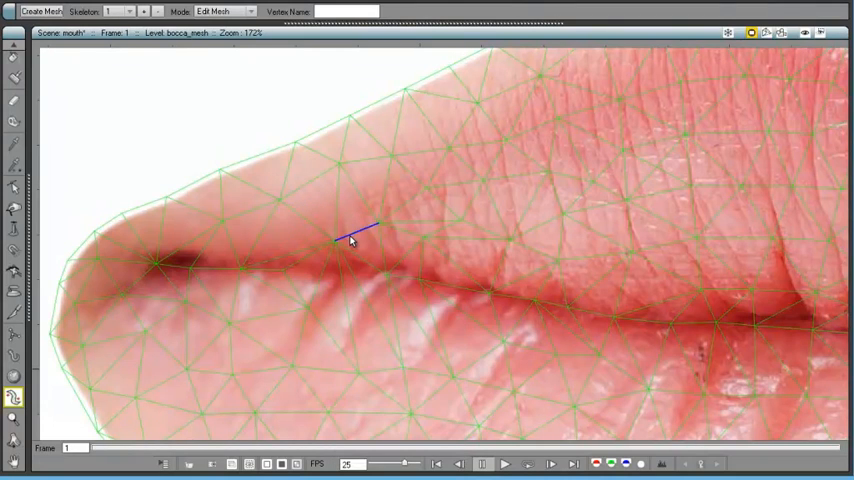
right_click(349, 240)
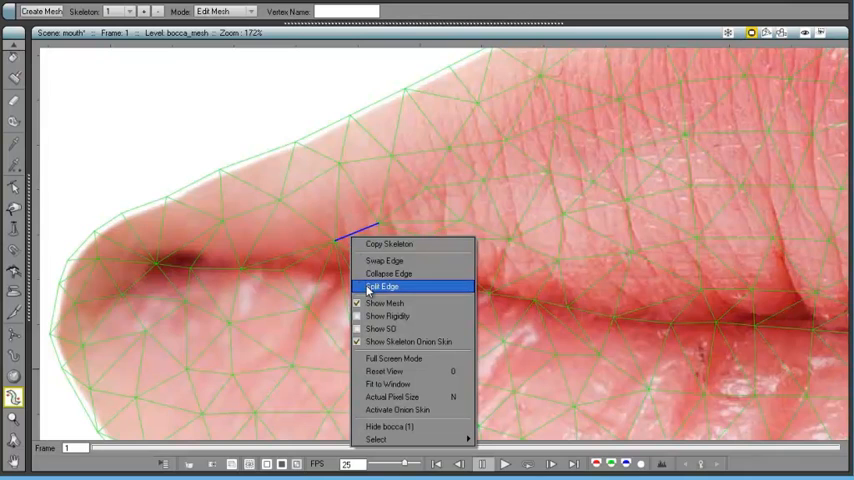
left_click(384, 287)
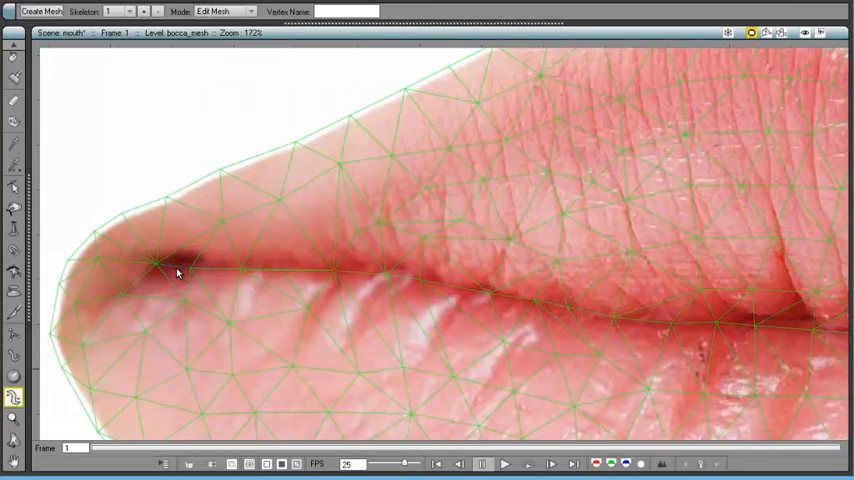
left_click(156, 263)
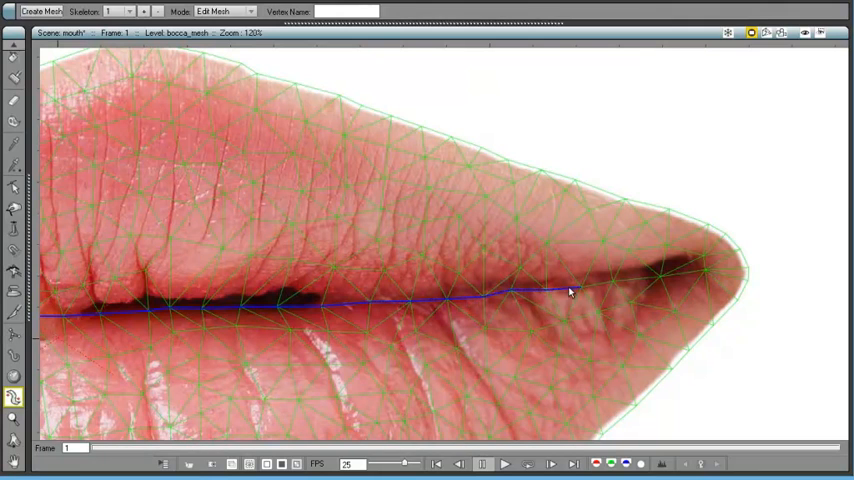
right_click(572, 291)
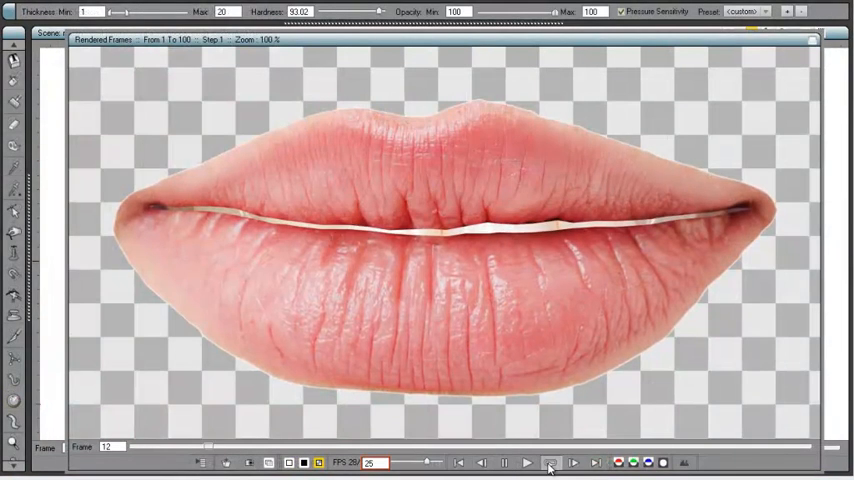
left_click(502, 461)
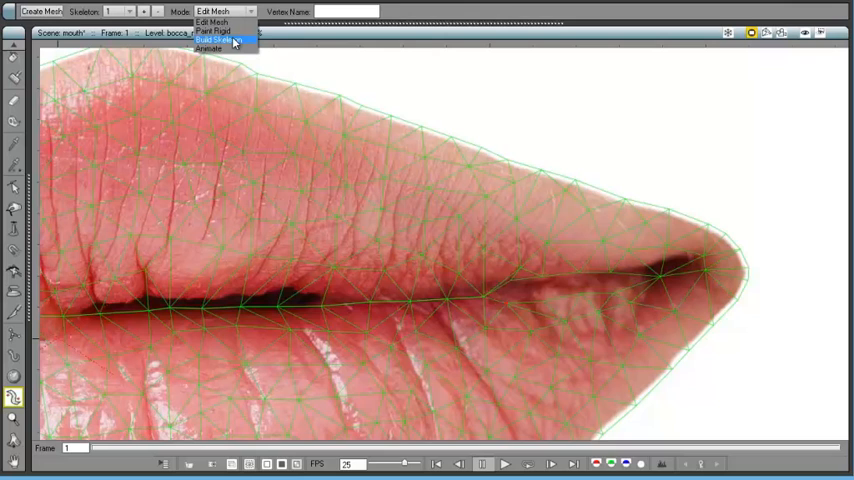
Lift the left mouth corner with Vertex_5 and set its Angle Bounds to -15
left_click(217, 37)
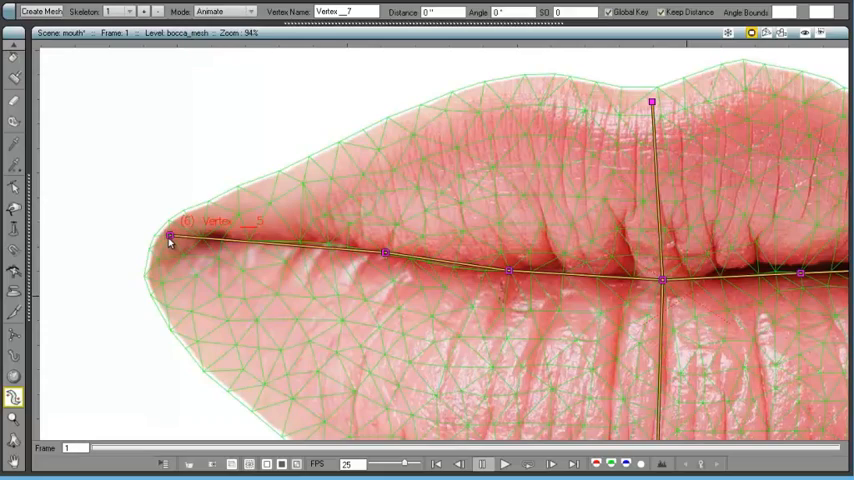
left_click_drag(170, 237, 170, 287)
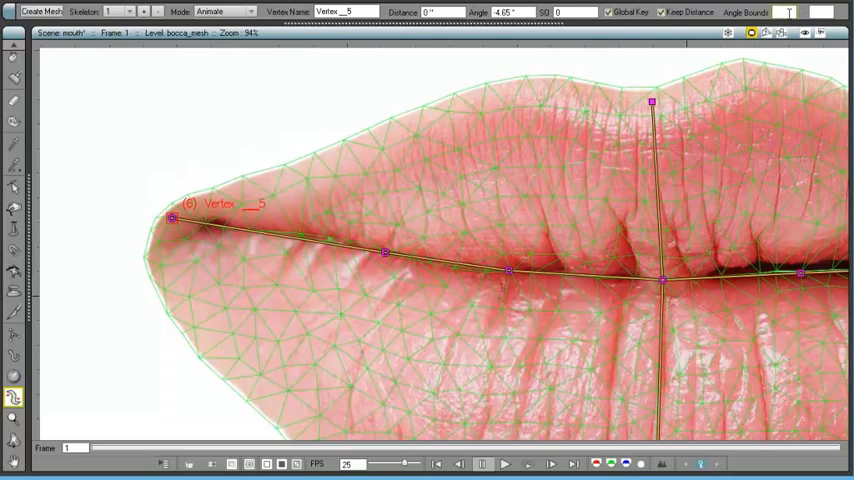
type("-15")
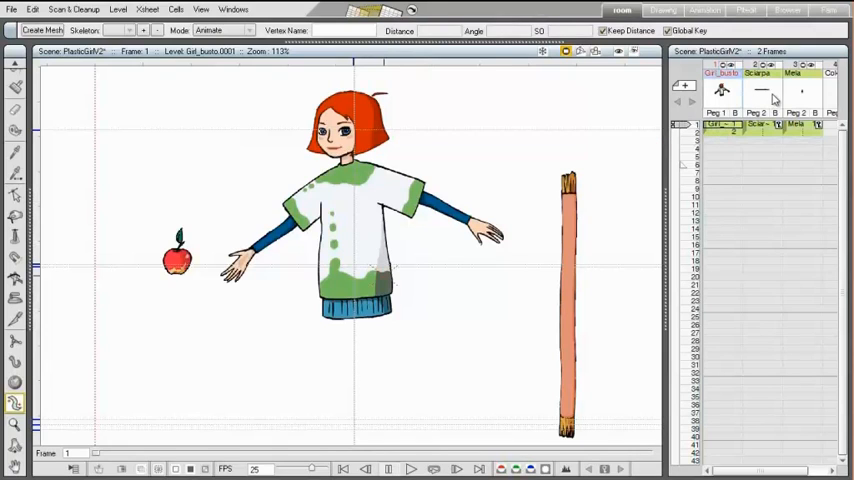
Select the Sciarpa column of the girl scene and load the bis version with its skeleton
left_click(764, 76)
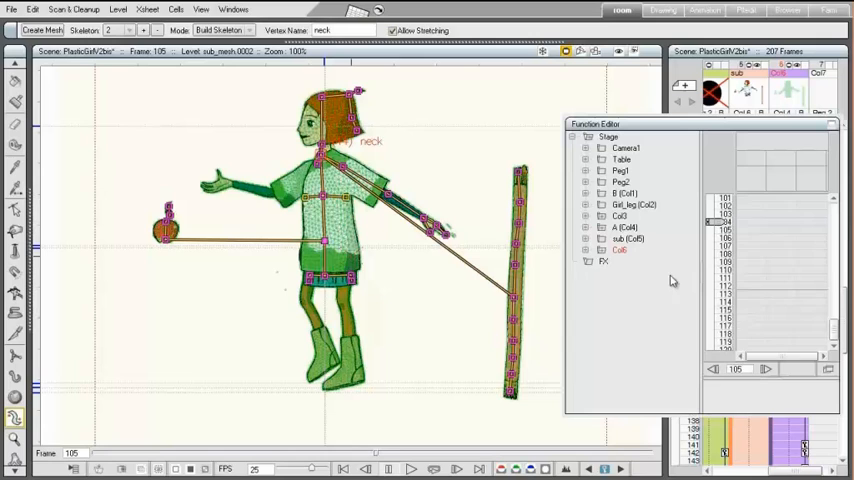
left_click(589, 249)
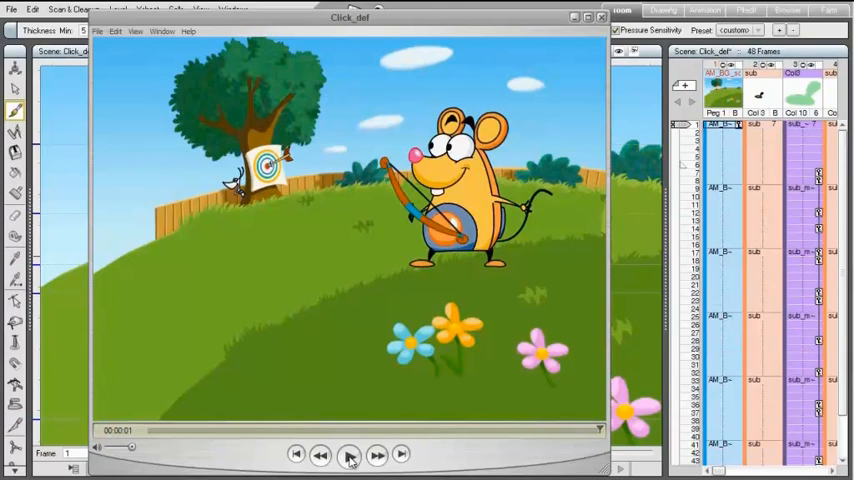
Play and pause the mouse archer clip in the movie player
left_click(348, 451)
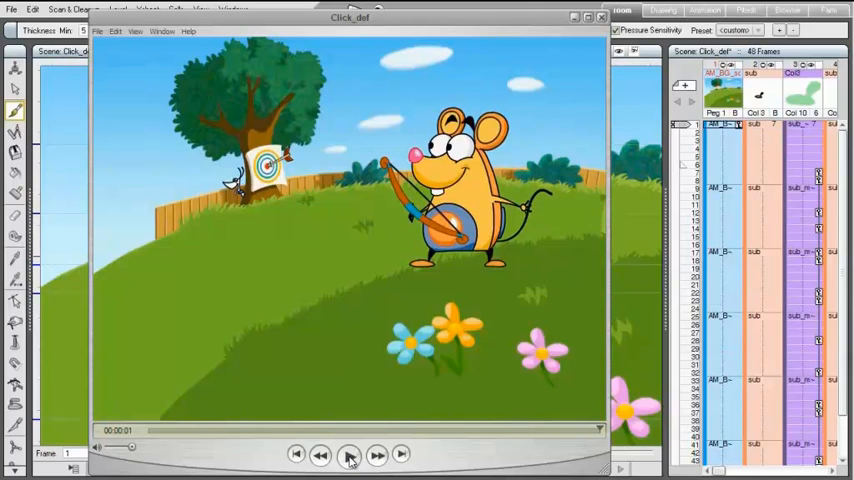
left_click(350, 451)
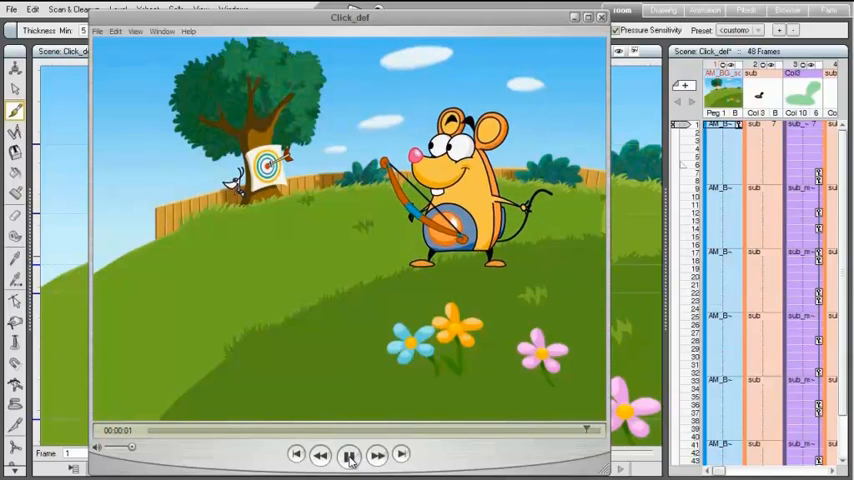
left_click(348, 450)
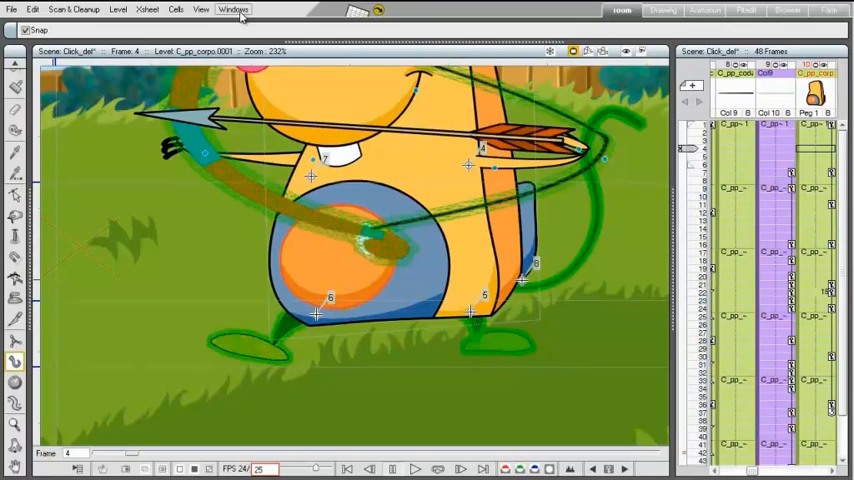
Show the scene Schematic panel via the Windows menu for the Click_def scene
left_click(236, 8)
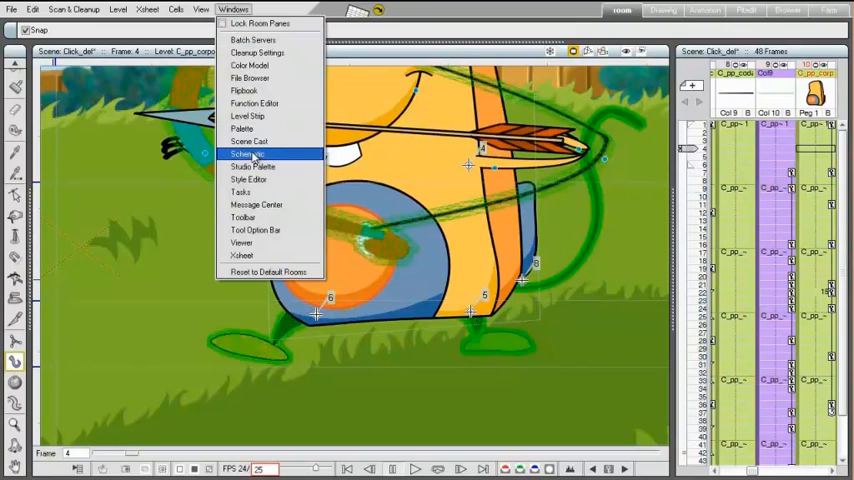
left_click(247, 155)
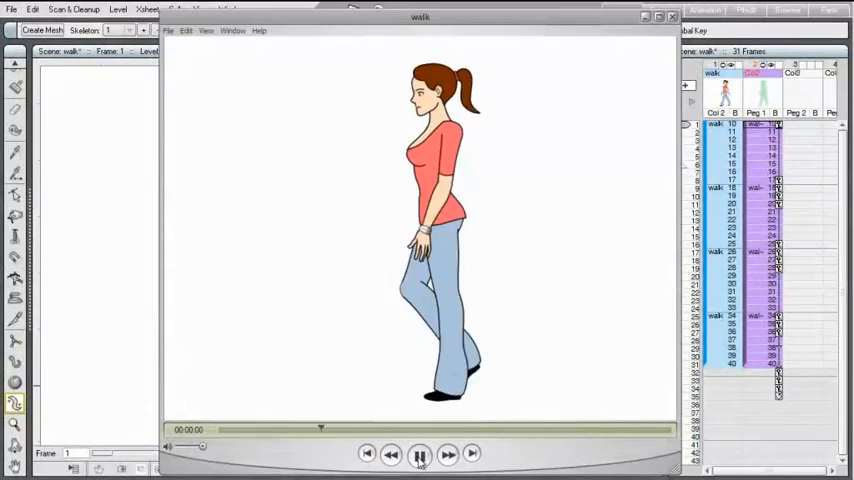
Play the walk movie and step to the next frame of walk.tif in the Flipbook
left_click(421, 451)
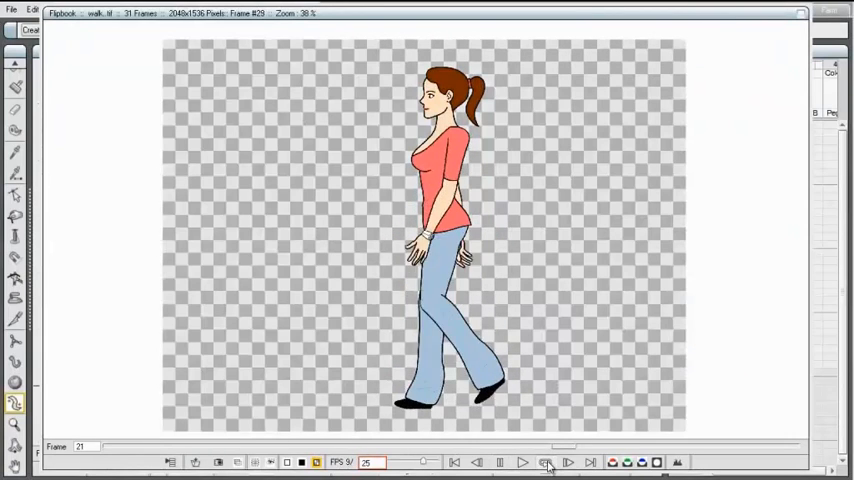
left_click(547, 462)
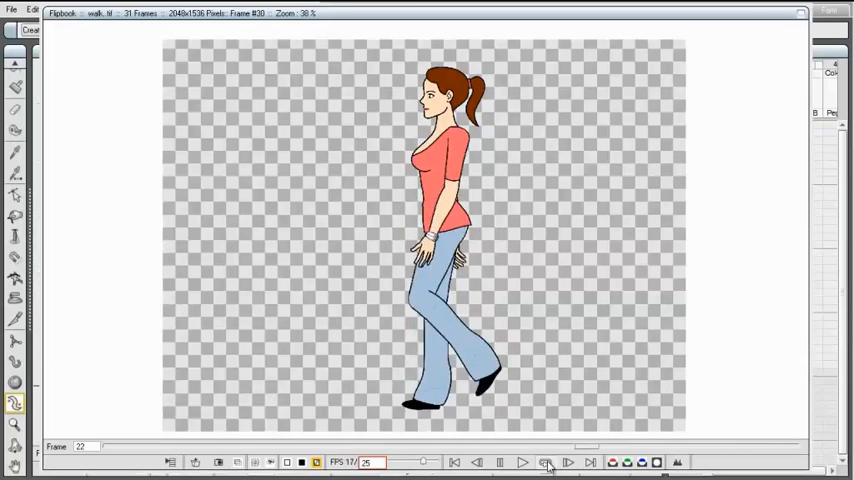